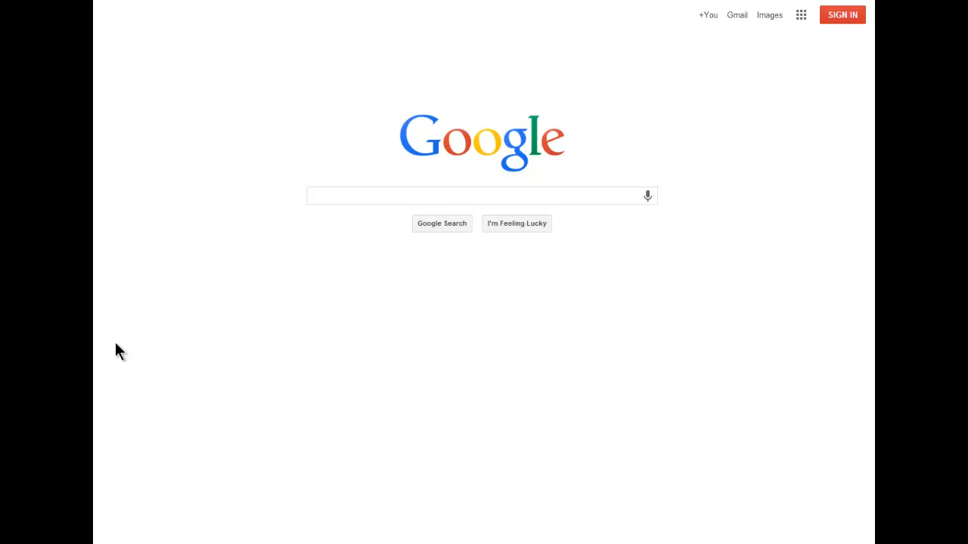
mouse_move(126, 347)
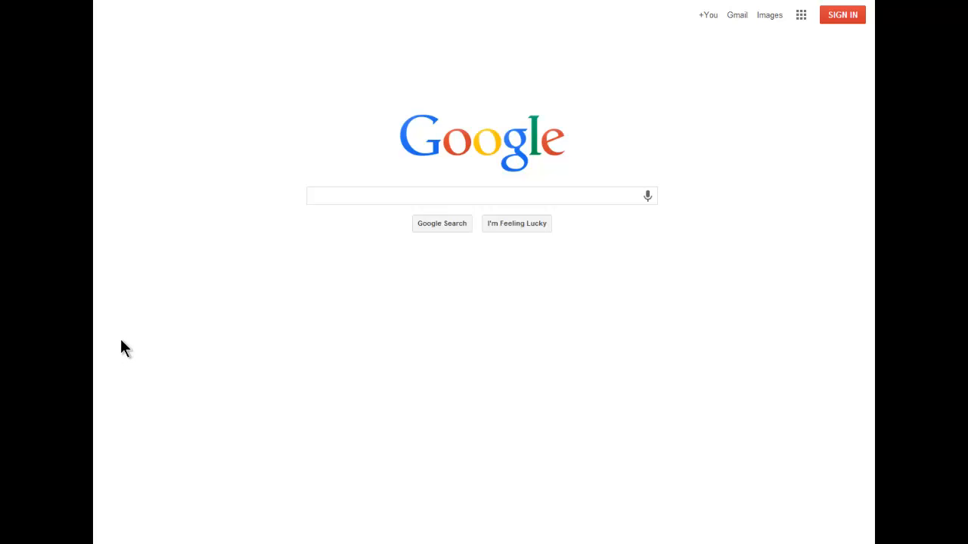
Search Google for "google news" to bring up its results page
left_click(472, 205)
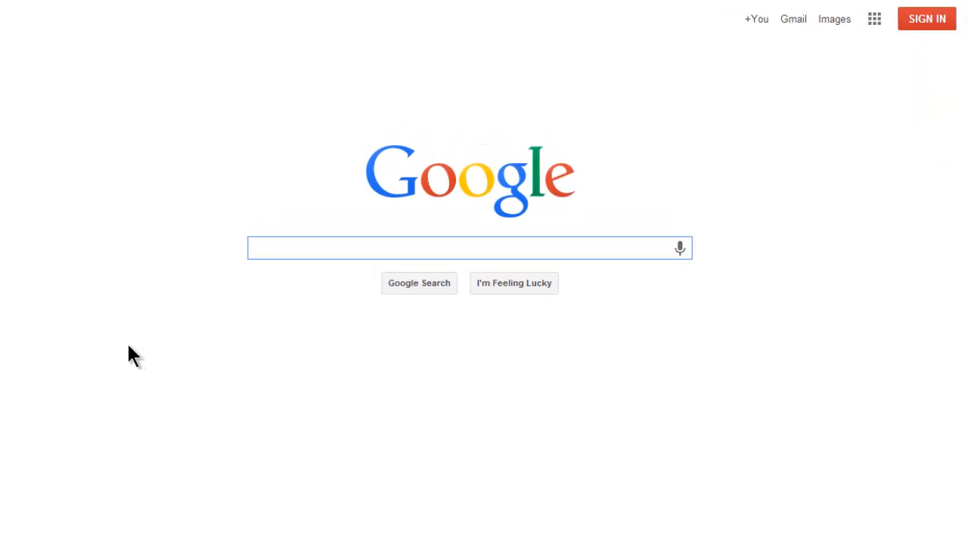
type("google news")
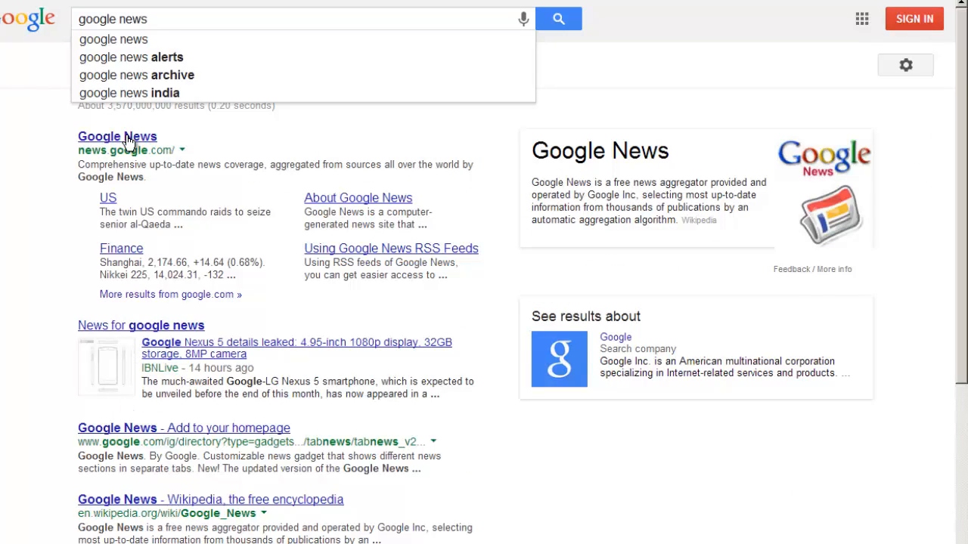
Go to the Google News site from the first search result
left_click(118, 136)
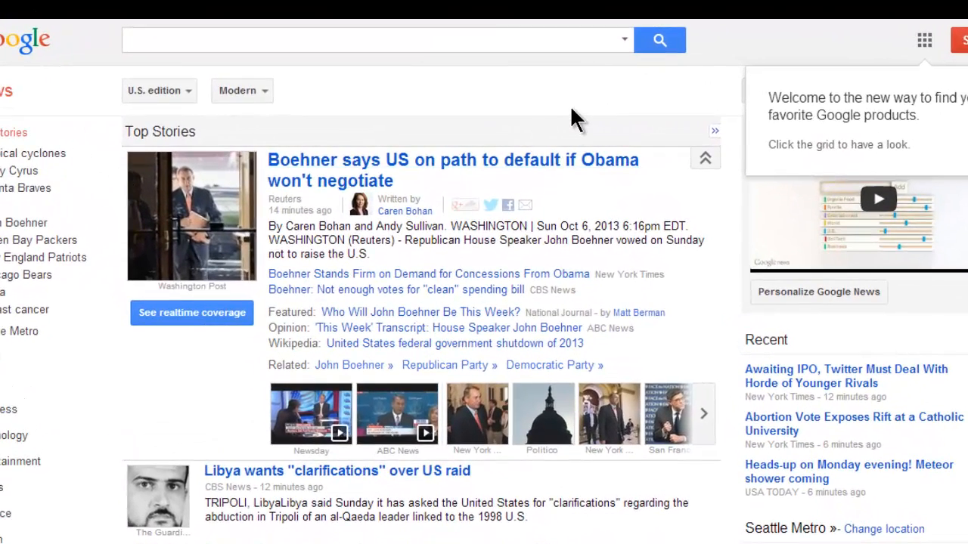
mouse_move(623, 68)
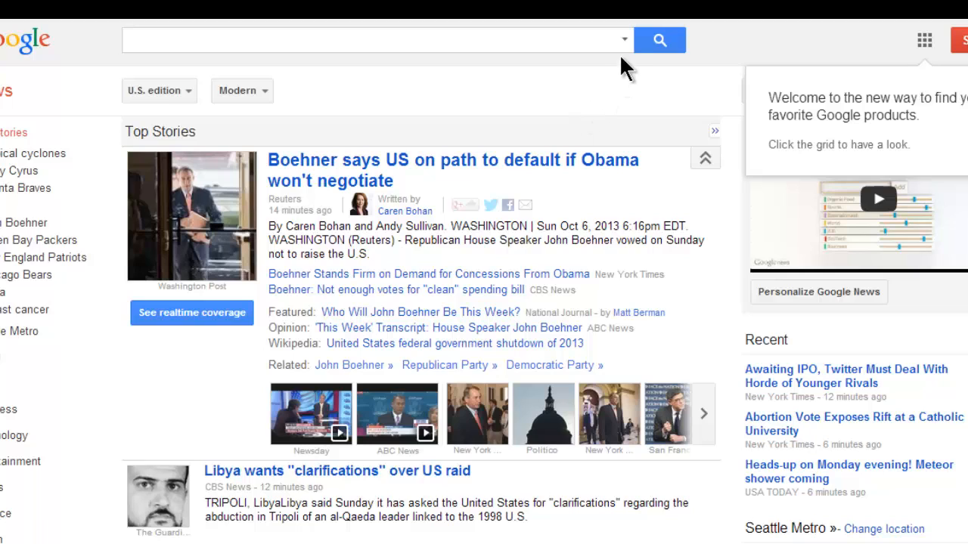
mouse_move(626, 53)
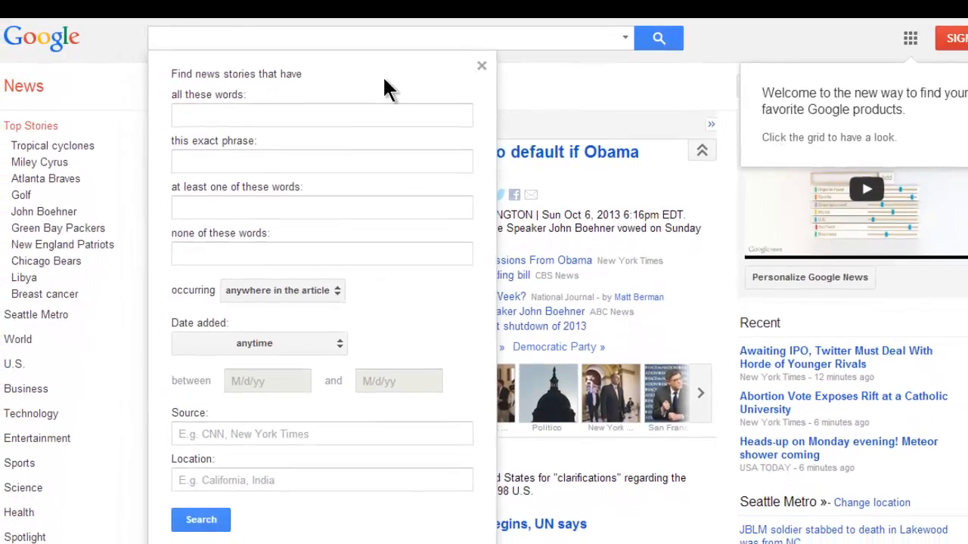
left_click(321, 115)
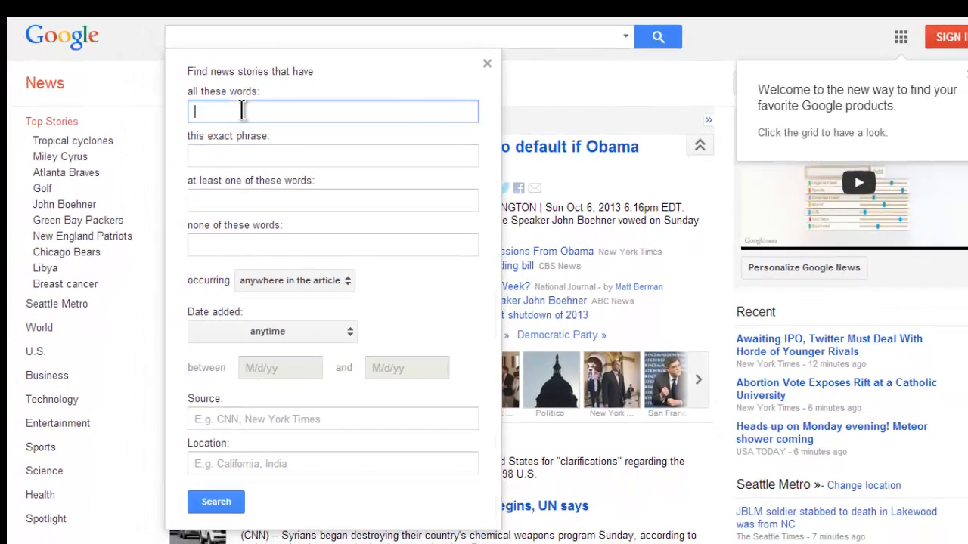
left_click(333, 199)
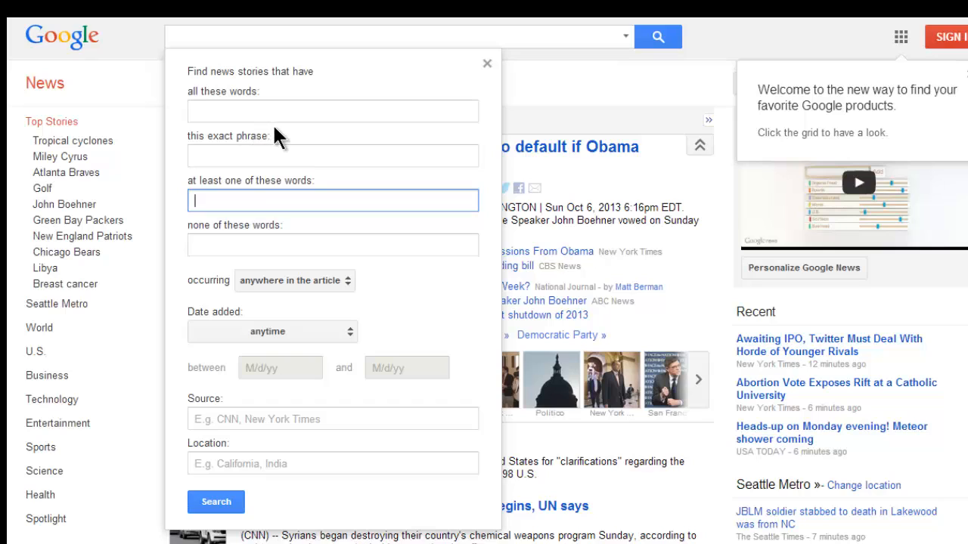
mouse_move(221, 112)
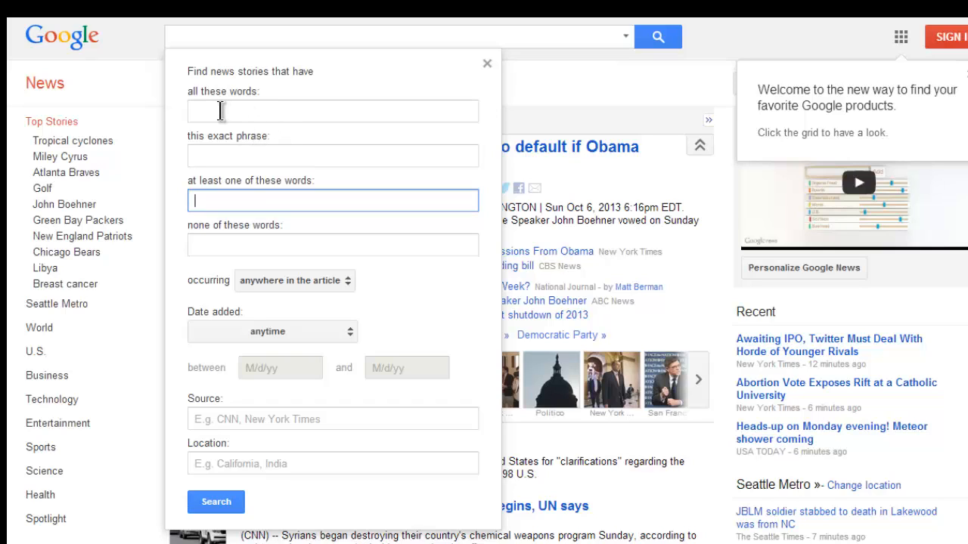
left_click(333, 112)
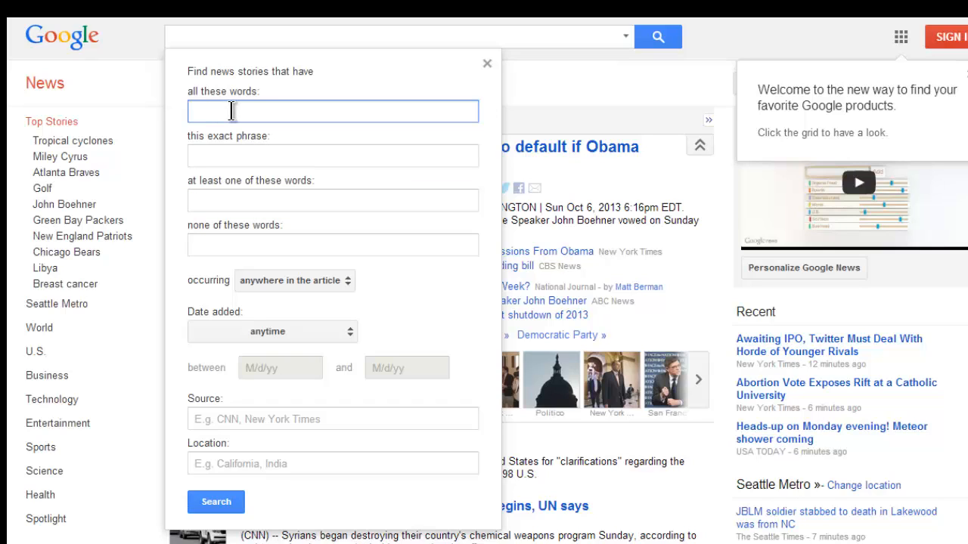
mouse_move(285, 117)
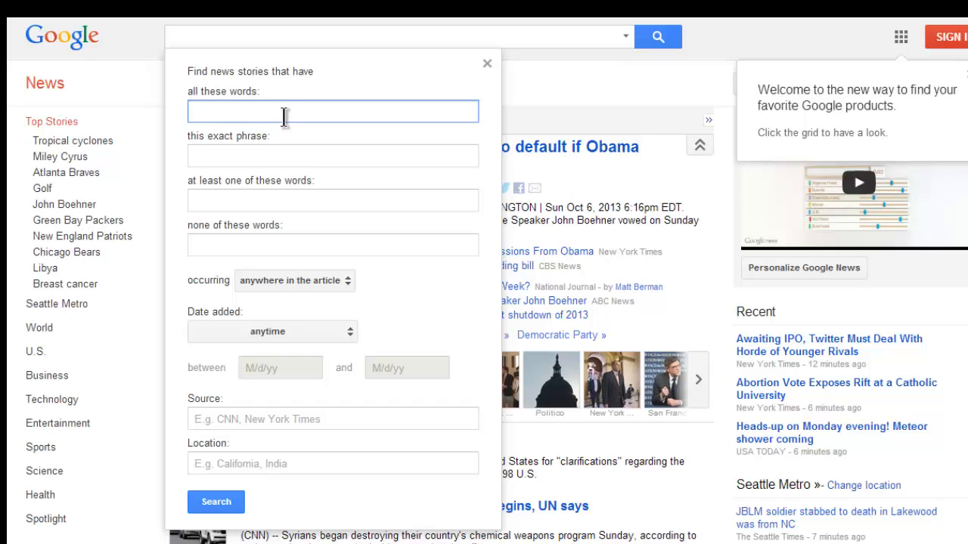
left_click(332, 156)
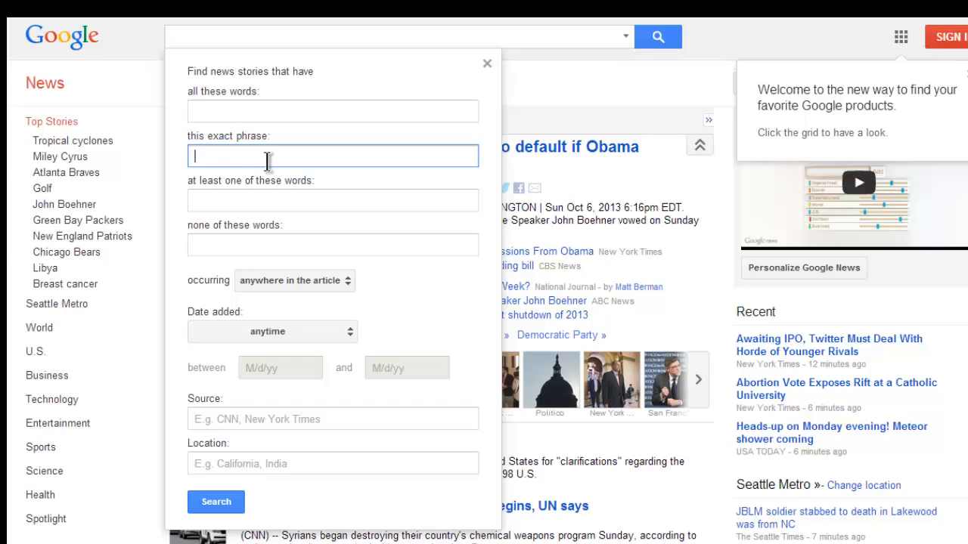
mouse_move(239, 191)
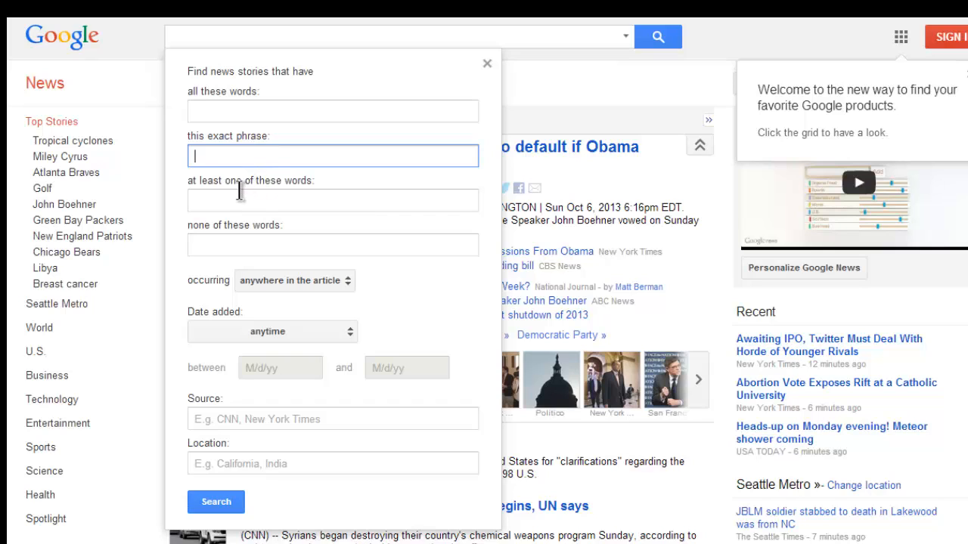
left_click(333, 199)
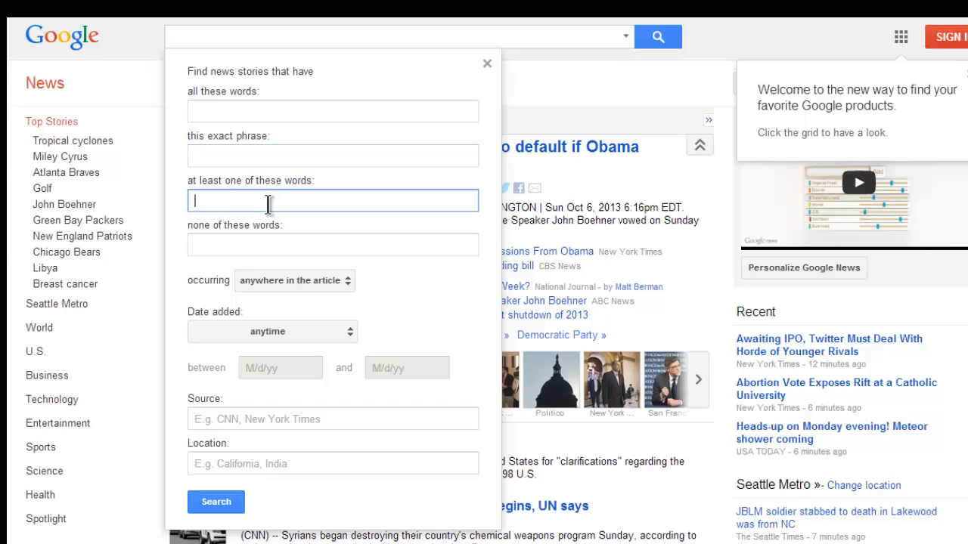
mouse_move(279, 208)
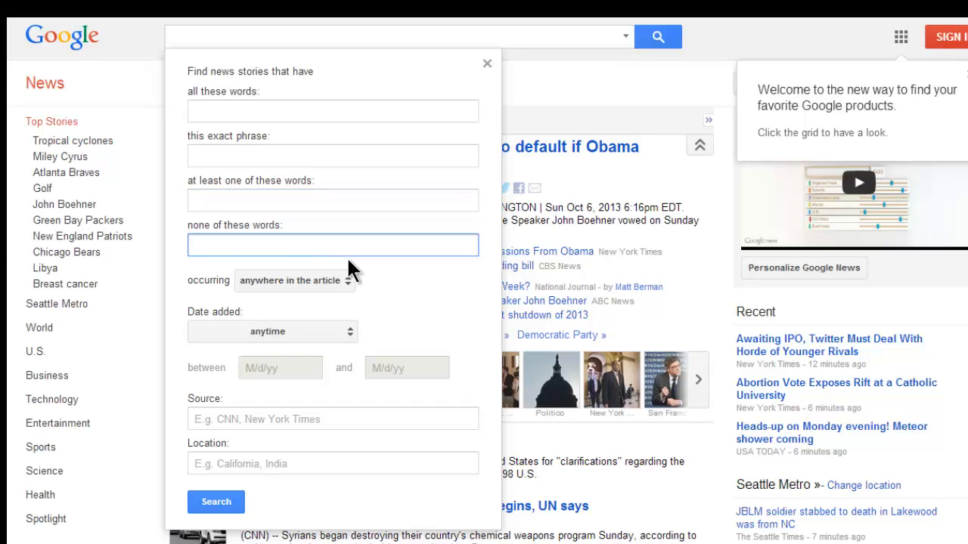
left_click(332, 245)
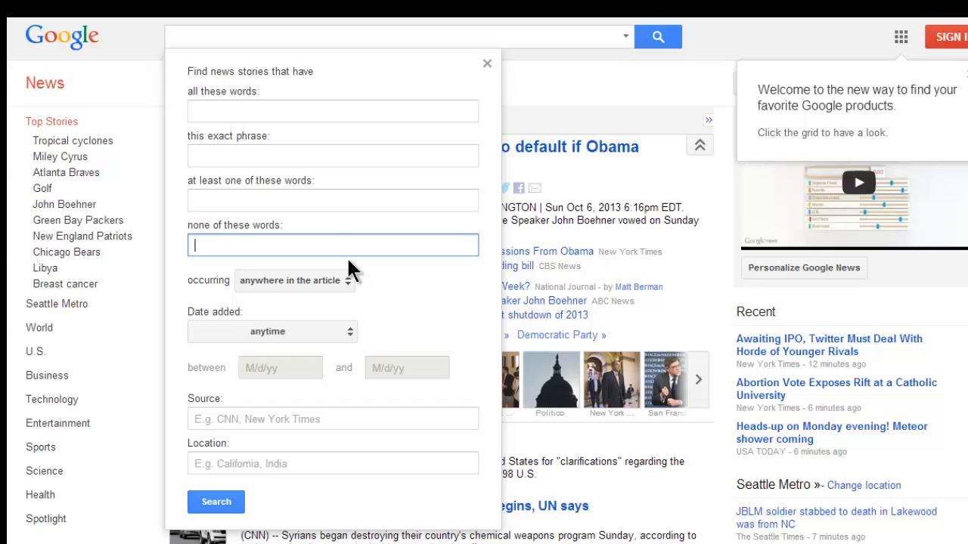
mouse_move(342, 191)
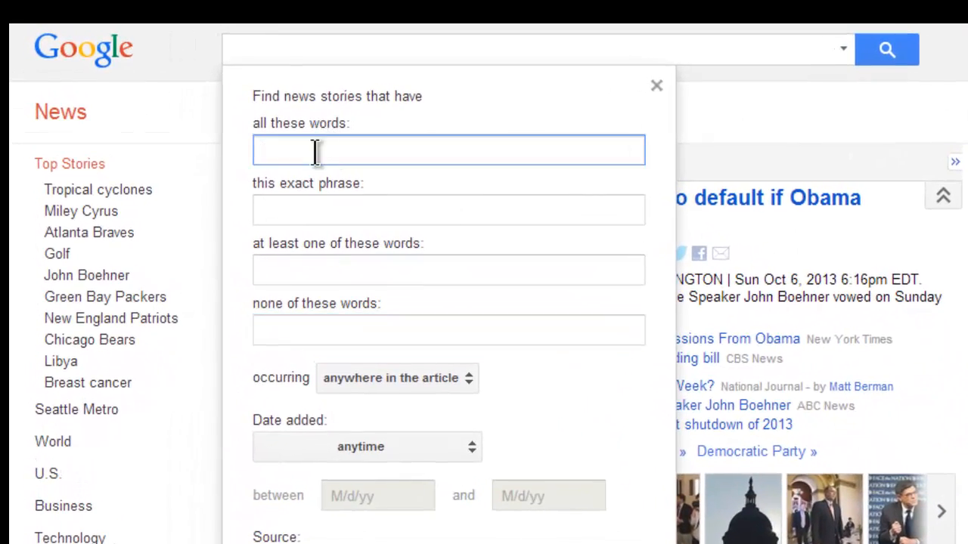
Enter PTSD as a required word in the advanced news search form
type("P")
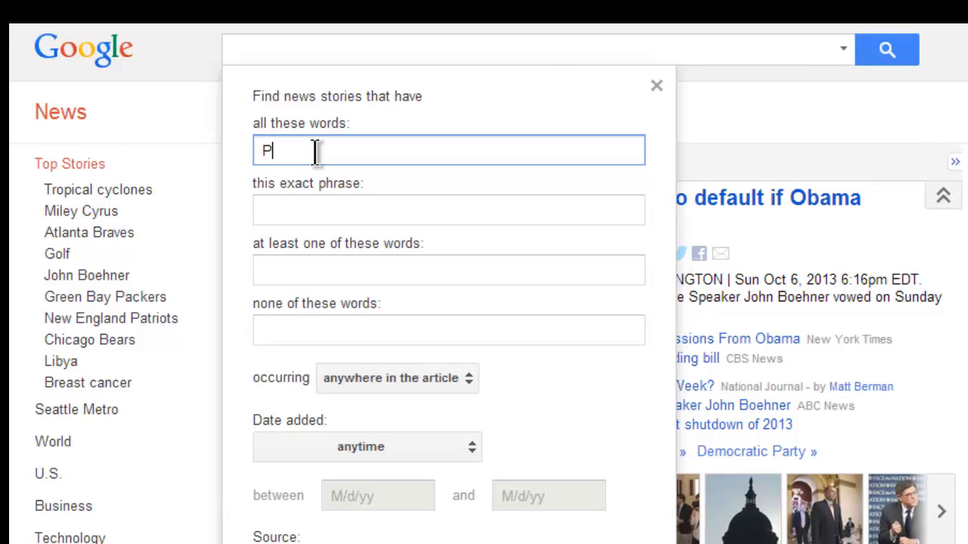
type("TSD")
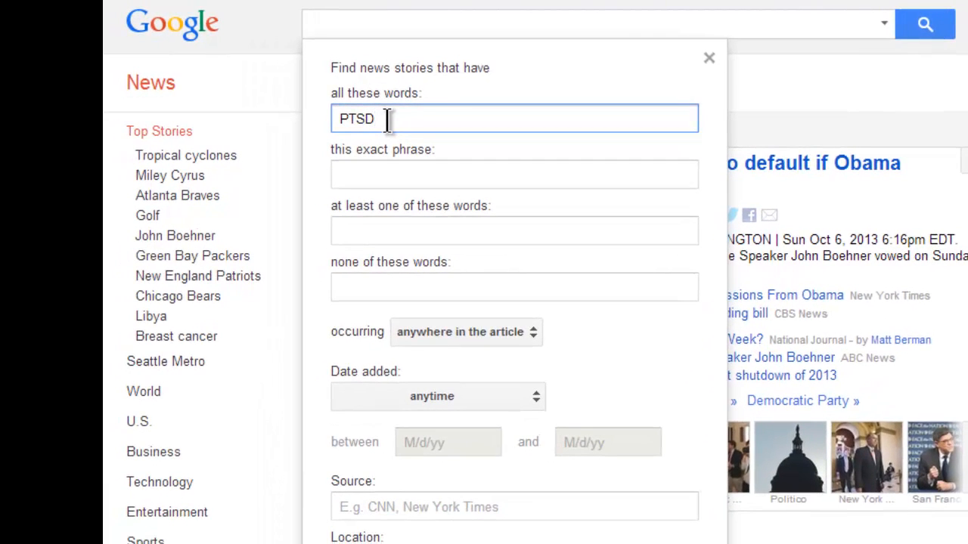
mouse_move(406, 124)
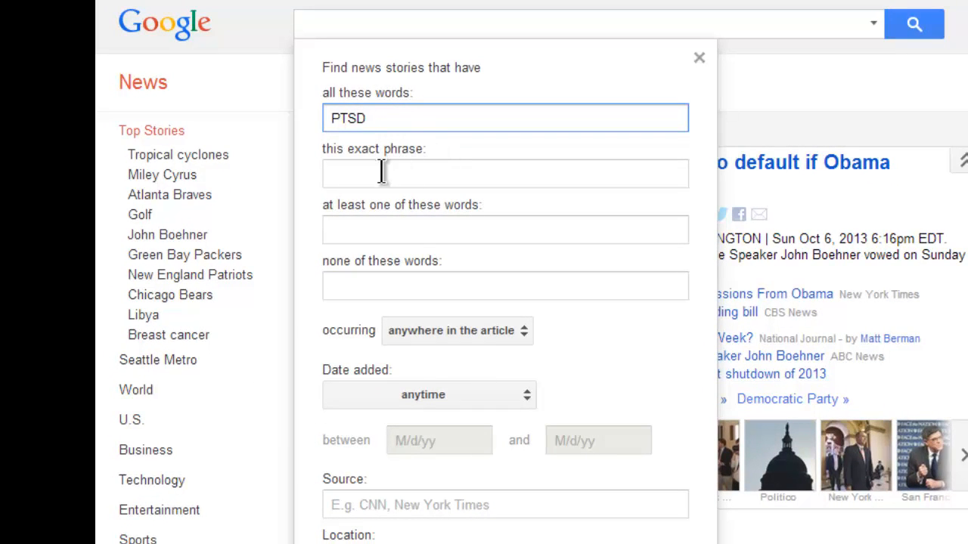
Add "study research" as the optional words alongside the required PTSD term
left_click(505, 172)
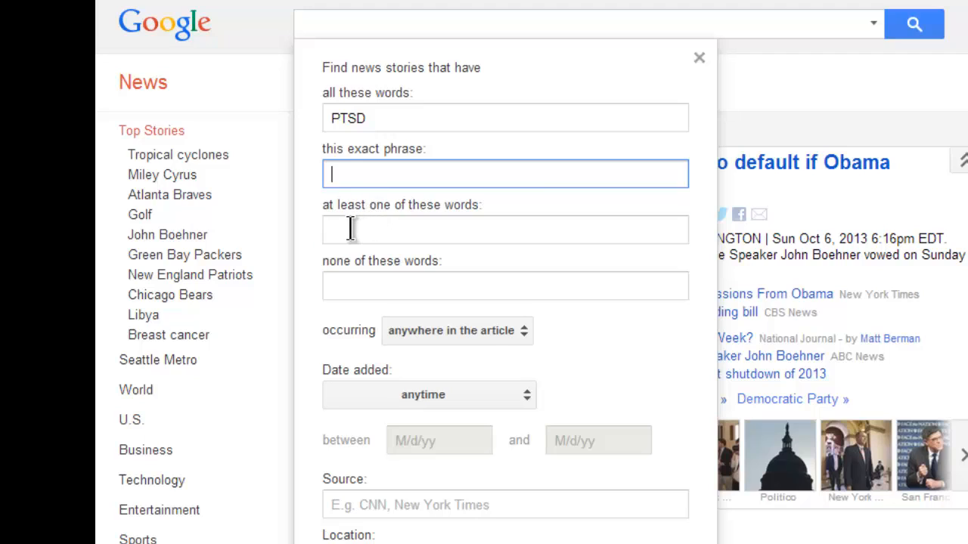
left_click(505, 230)
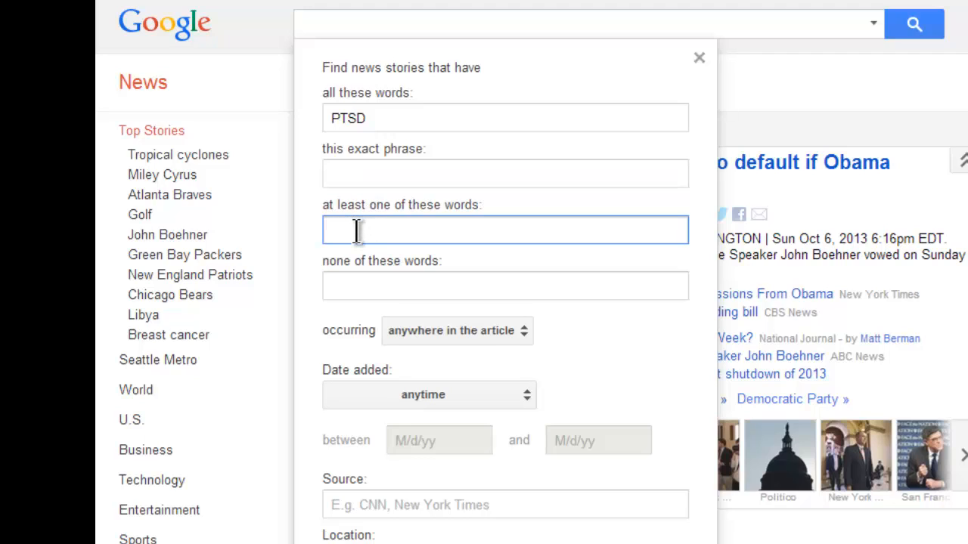
type("study")
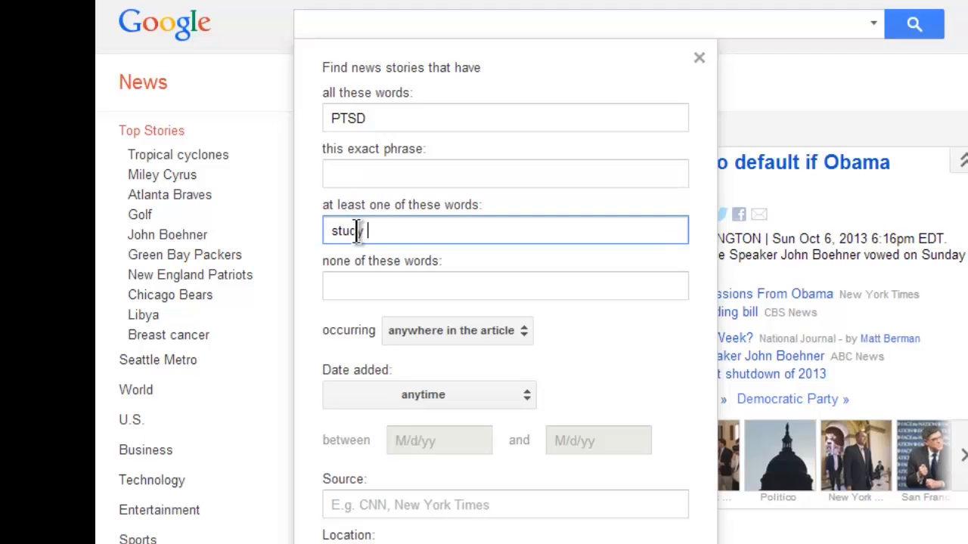
type("research")
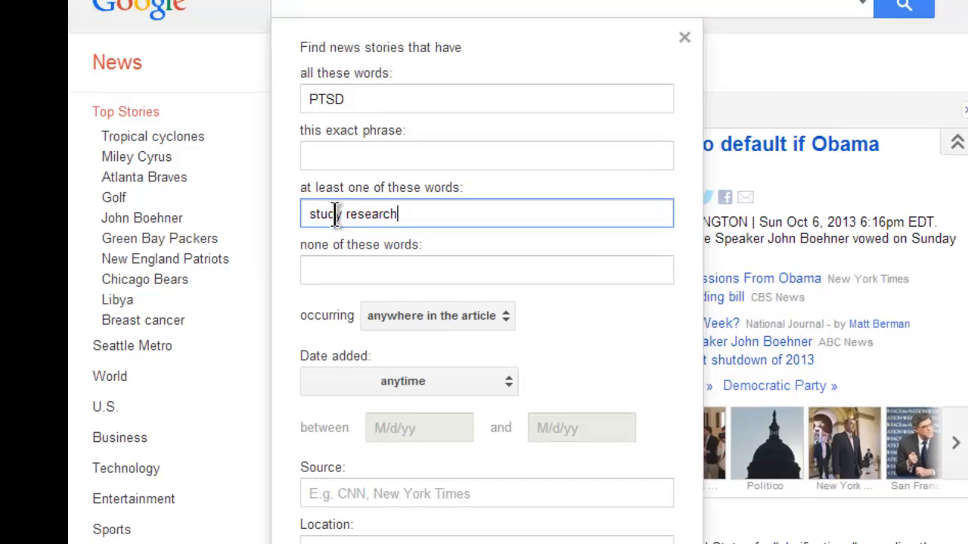
mouse_move(326, 263)
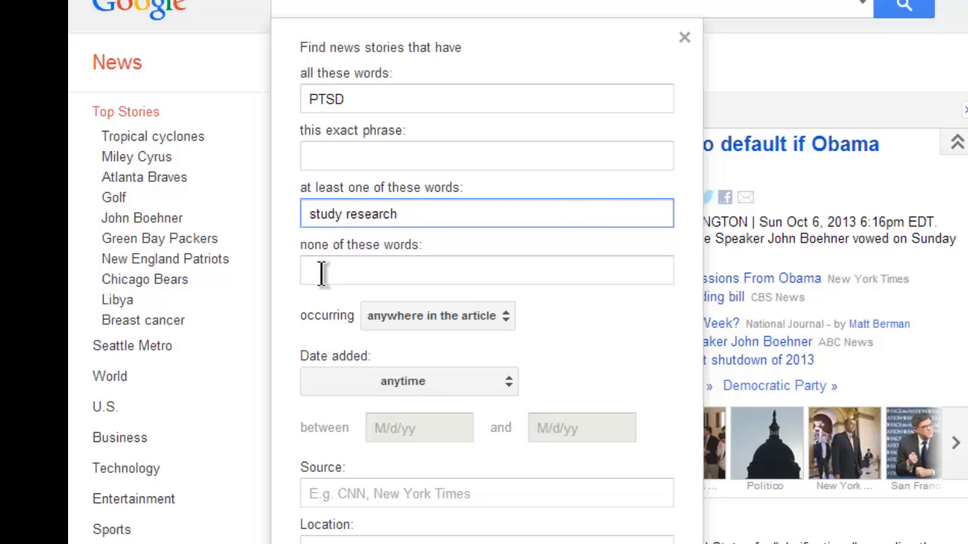
left_click(487, 269)
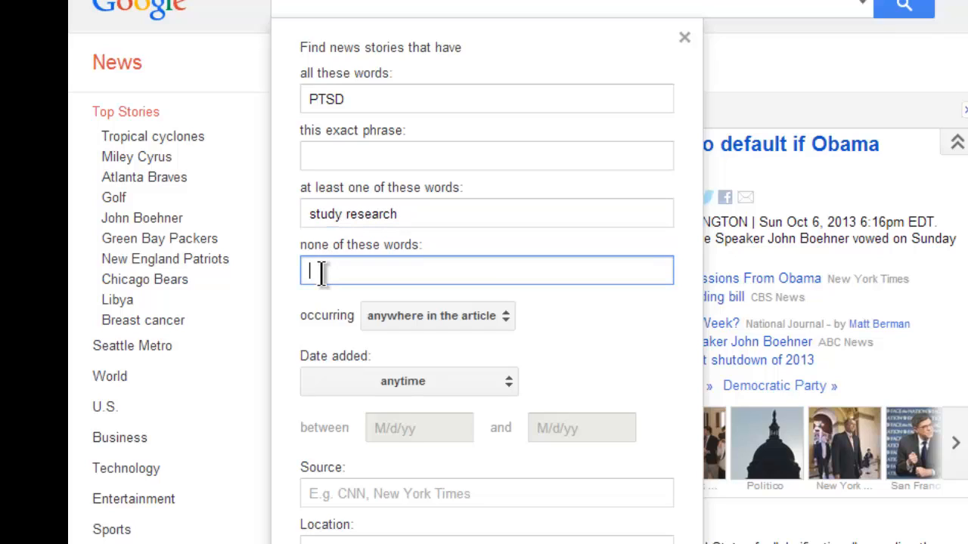
mouse_move(365, 279)
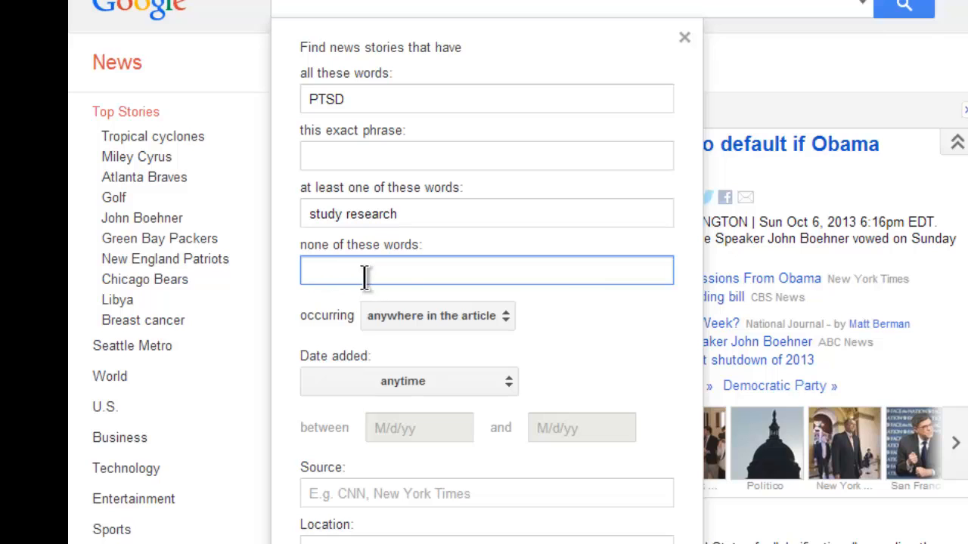
mouse_move(464, 304)
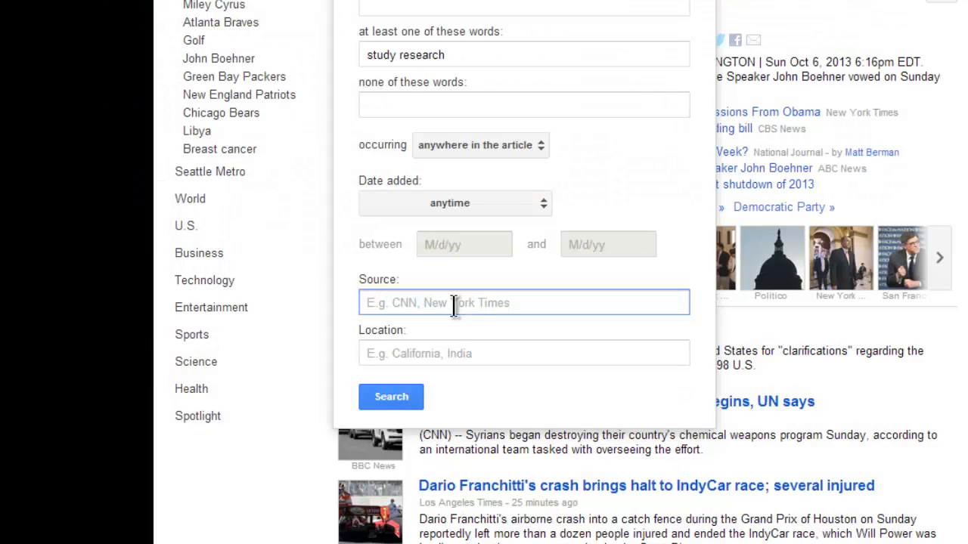
mouse_move(444, 290)
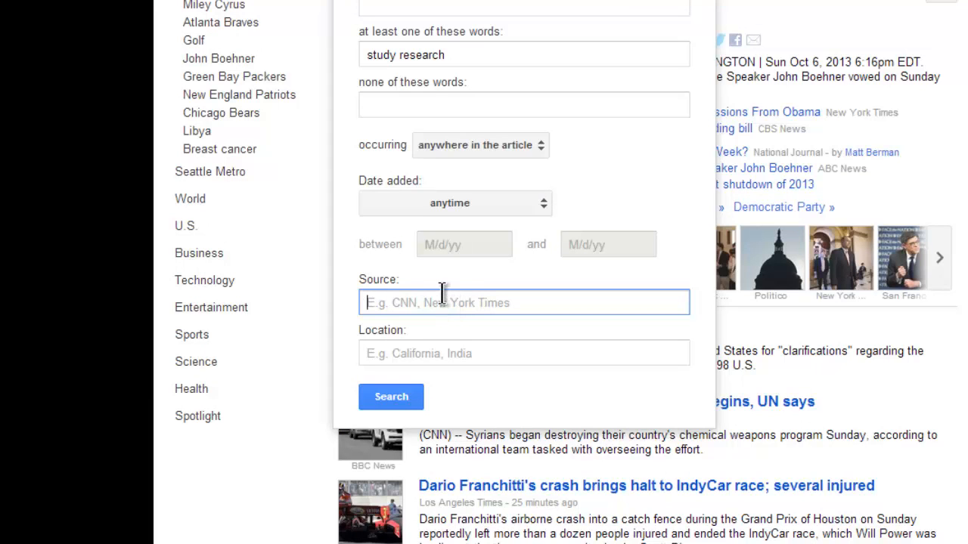
Restrict the news sources to outlets whose names include "times"
type("times")
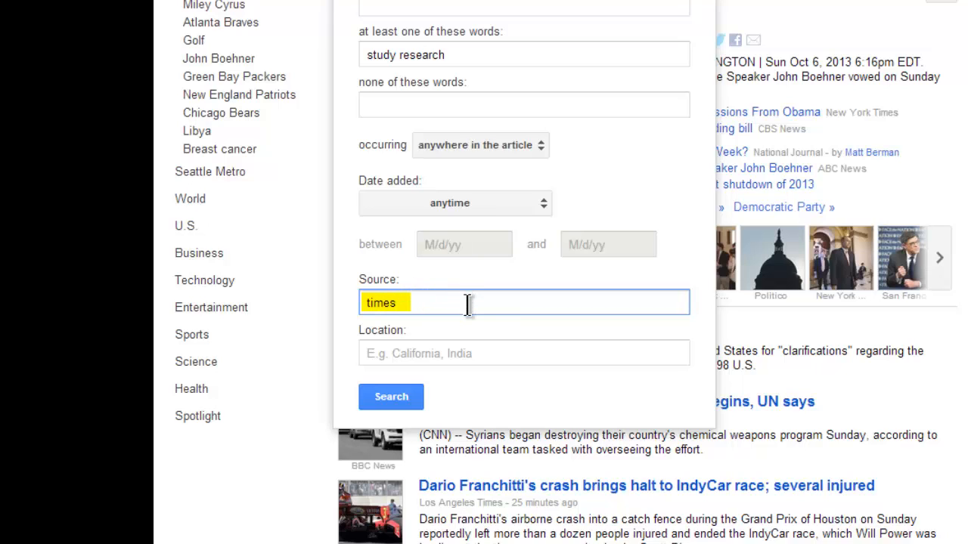
left_click(467, 303)
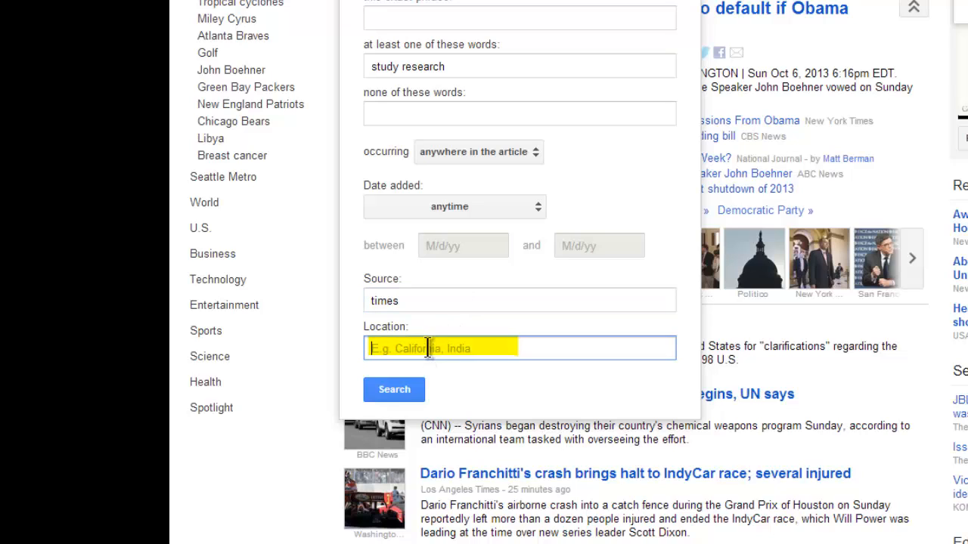
mouse_move(498, 356)
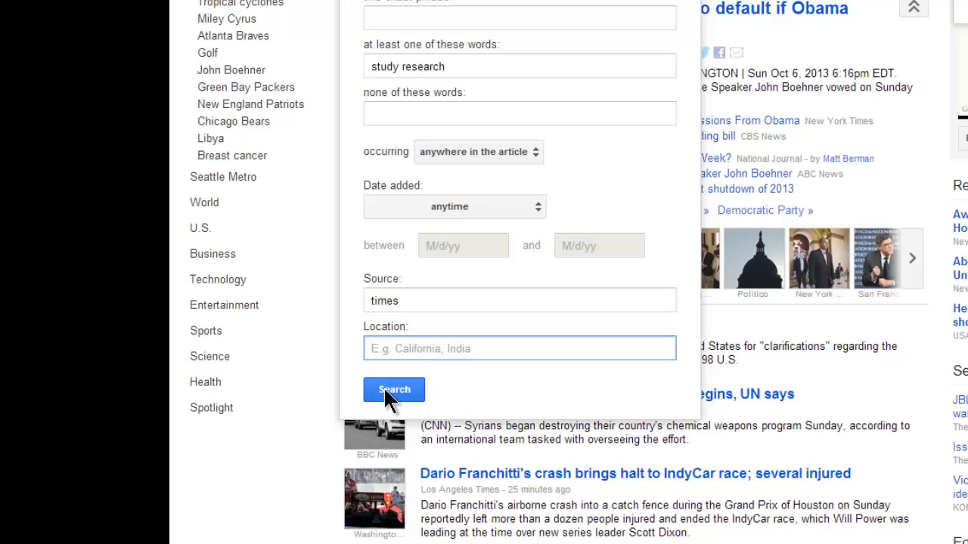
Run the search for "PTSD study OR research source:times" and review the ~184 results
left_click(393, 390)
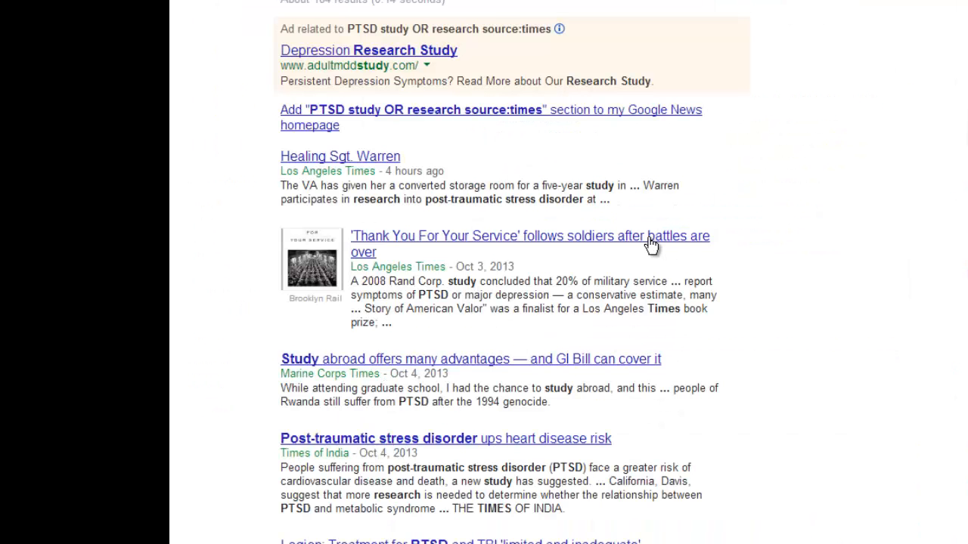
scroll("down", 3)
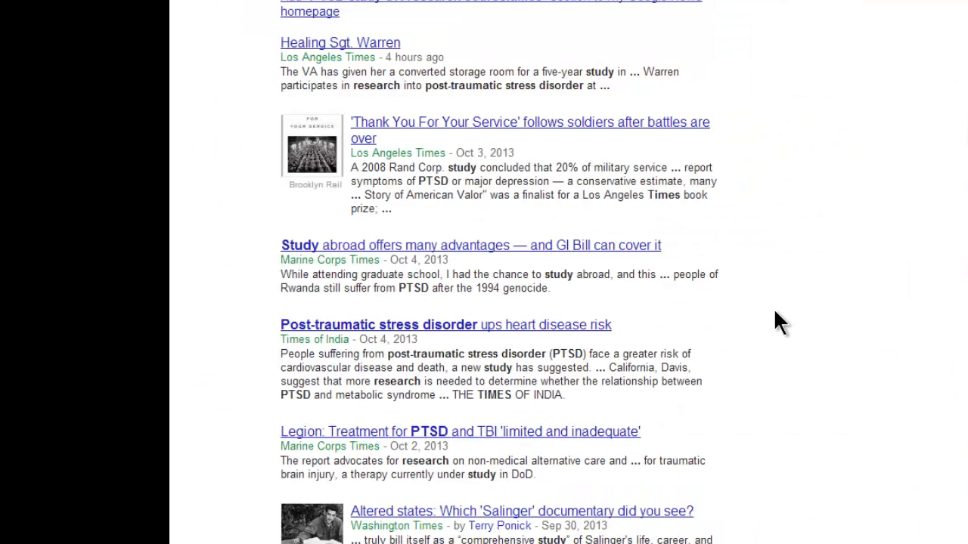
scroll("down", 3)
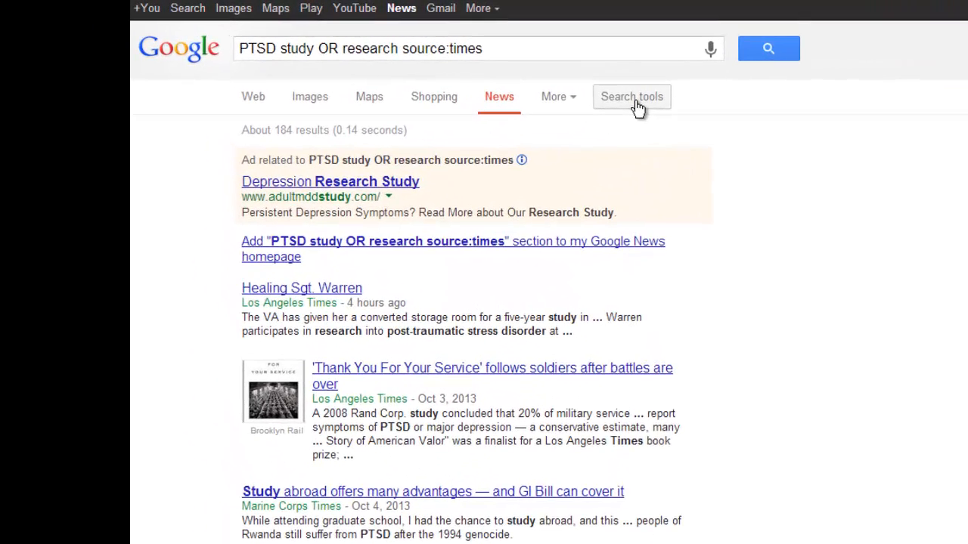
Apply a custom date range of 2010 to 2011 to the news results
left_click(632, 97)
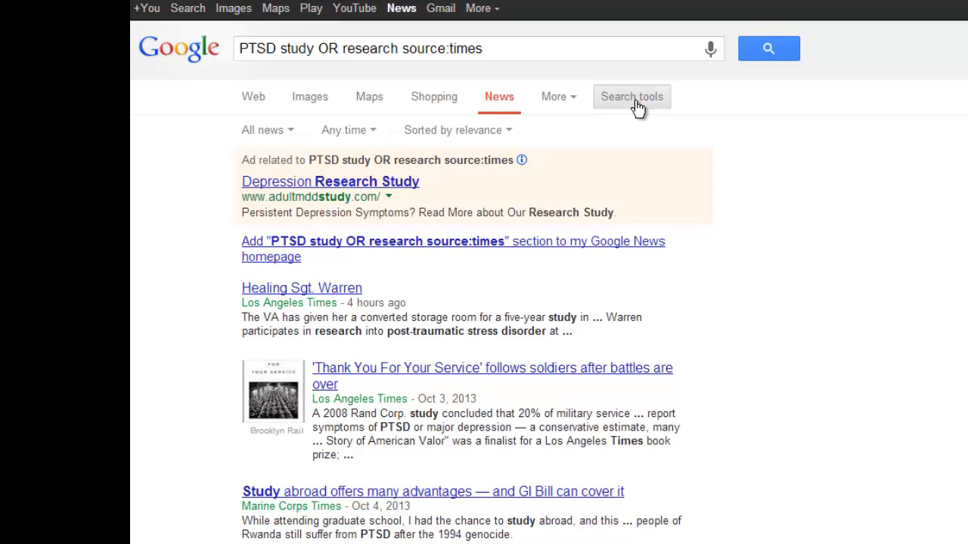
mouse_move(341, 138)
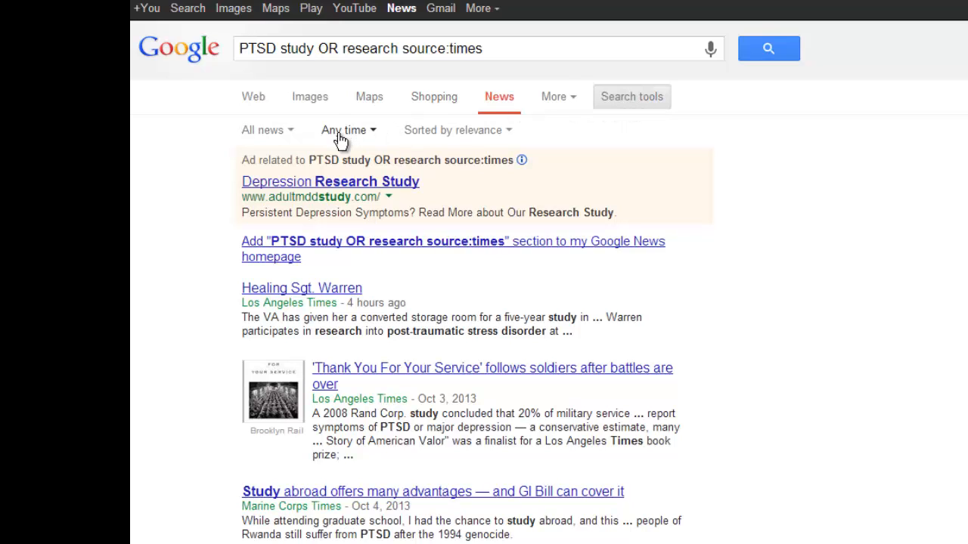
left_click(345, 130)
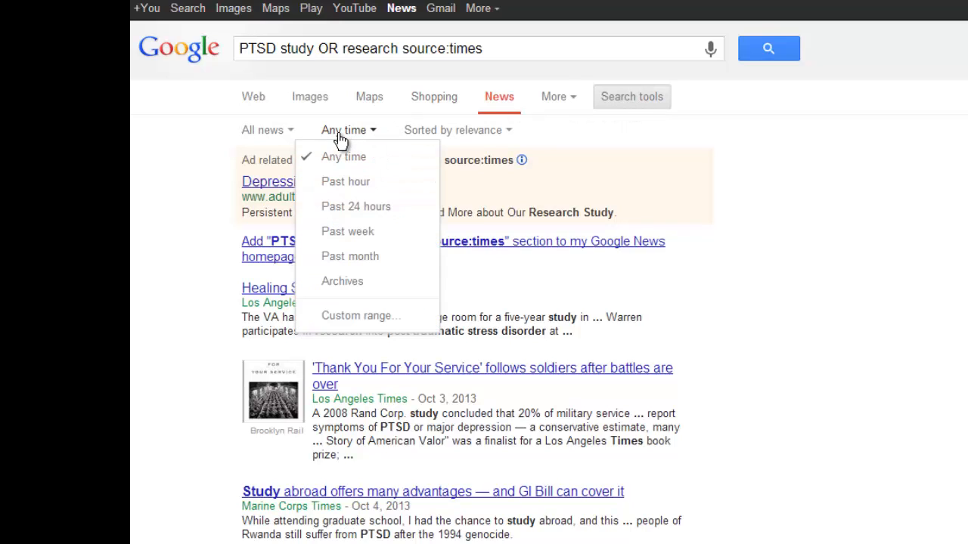
left_click(351, 316)
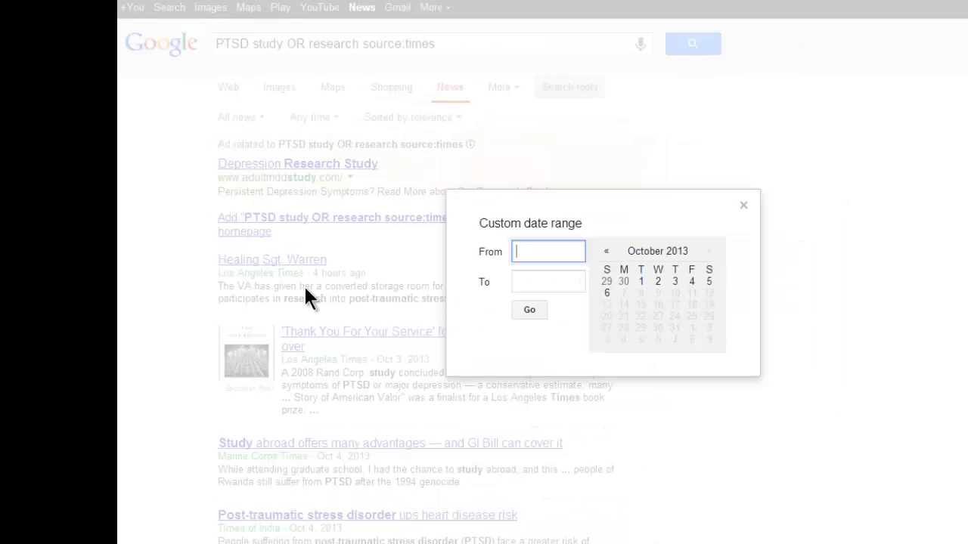
mouse_move(487, 283)
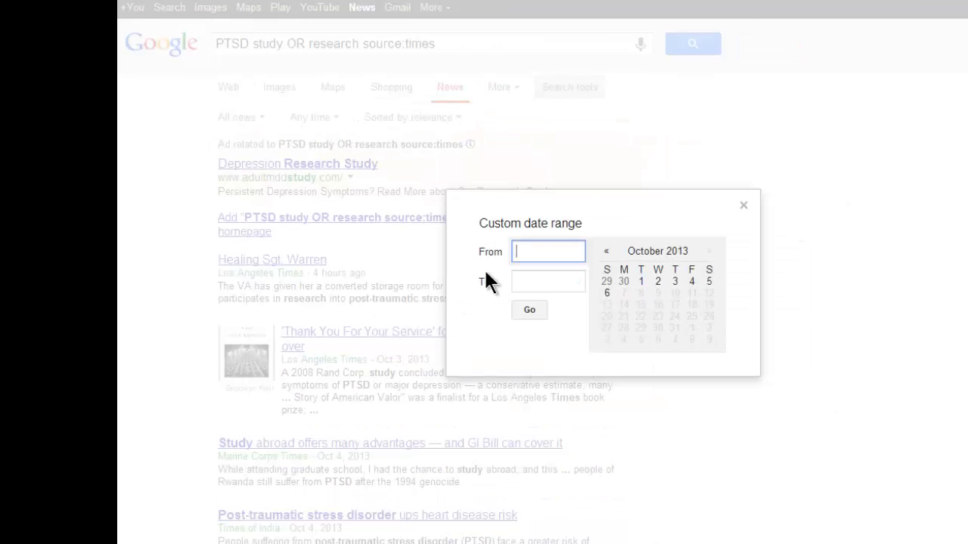
type("2011")
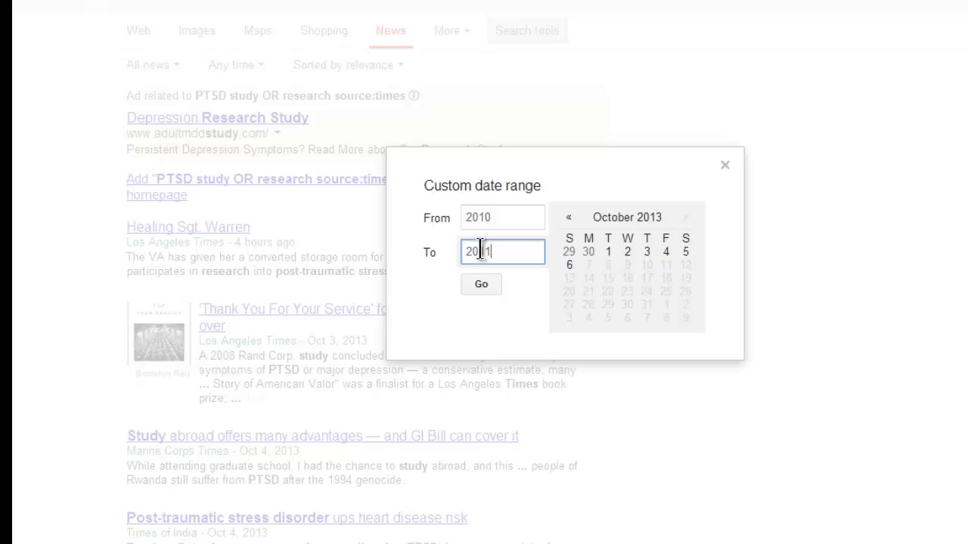
left_click(481, 284)
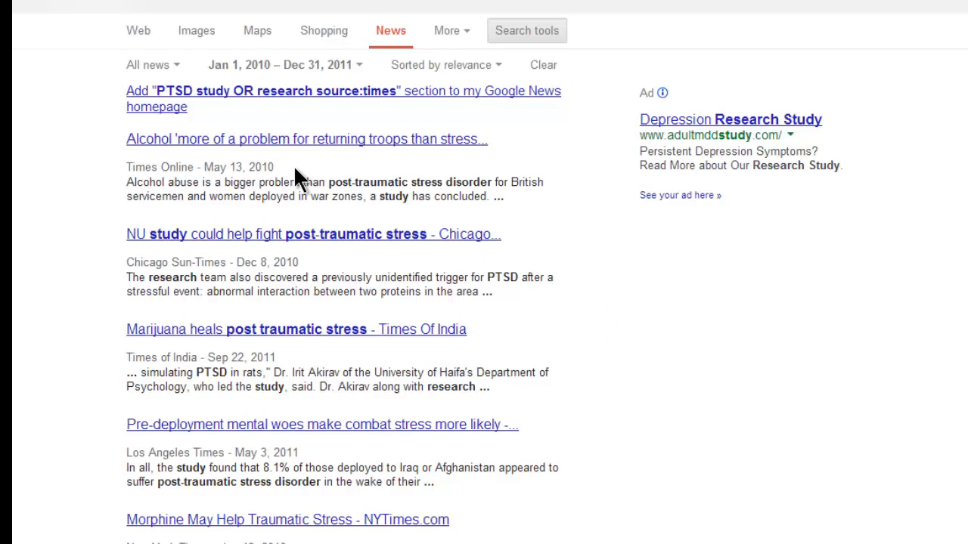
mouse_move(275, 363)
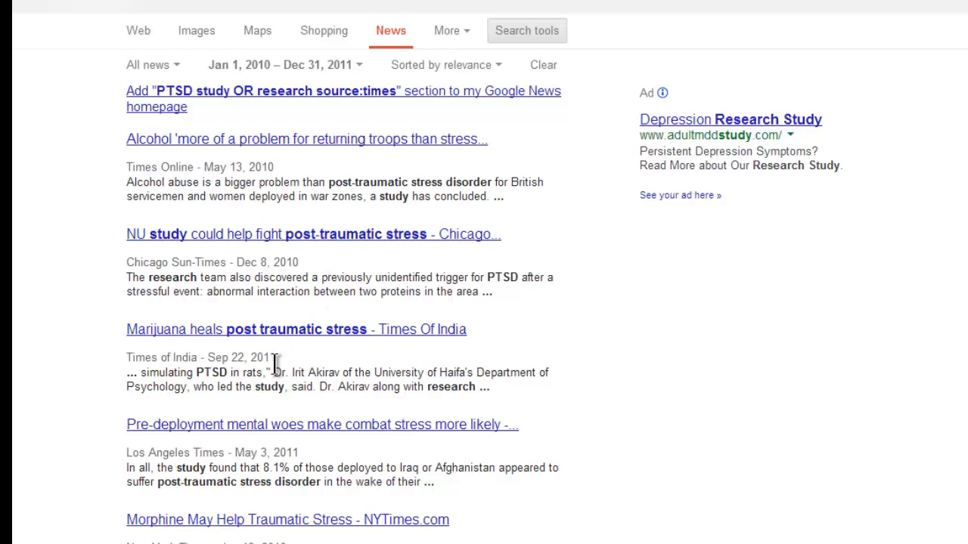
scroll("down", 3)
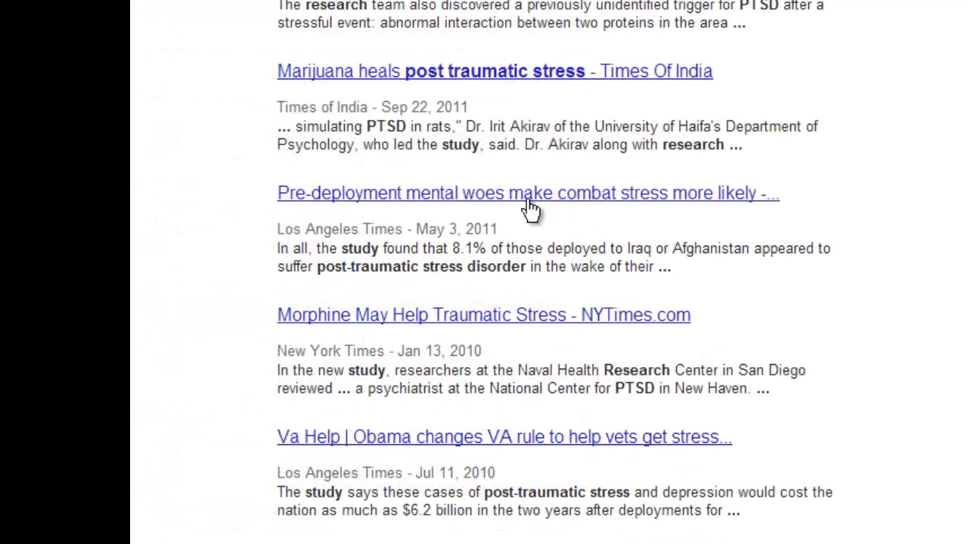
mouse_move(576, 217)
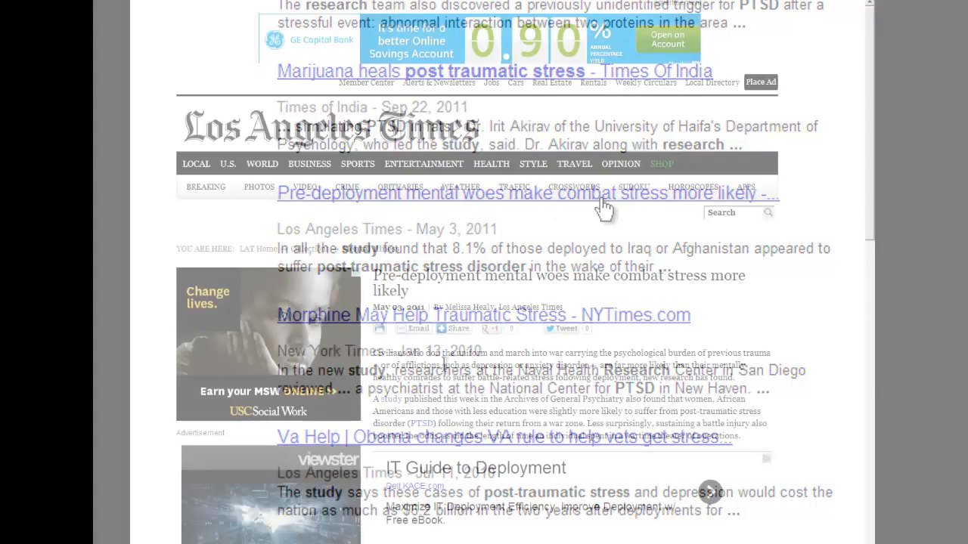
Read the LA Times pre-deployment mental woes article and find "study" within it
left_click(526, 195)
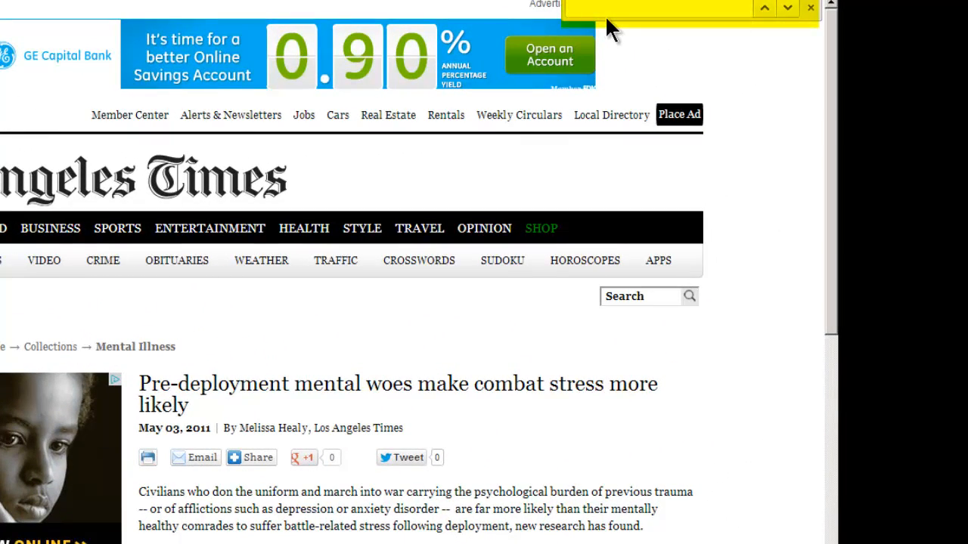
type("s")
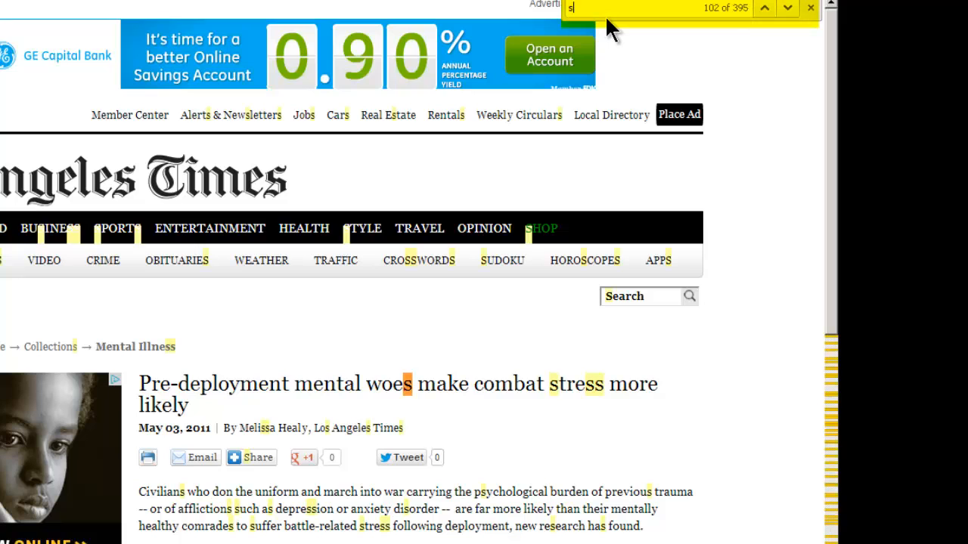
type("tudy")
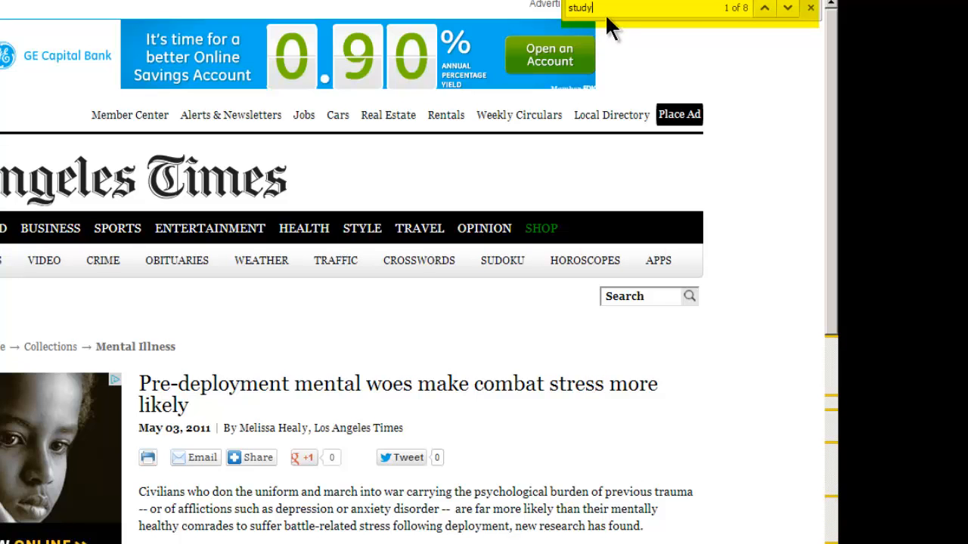